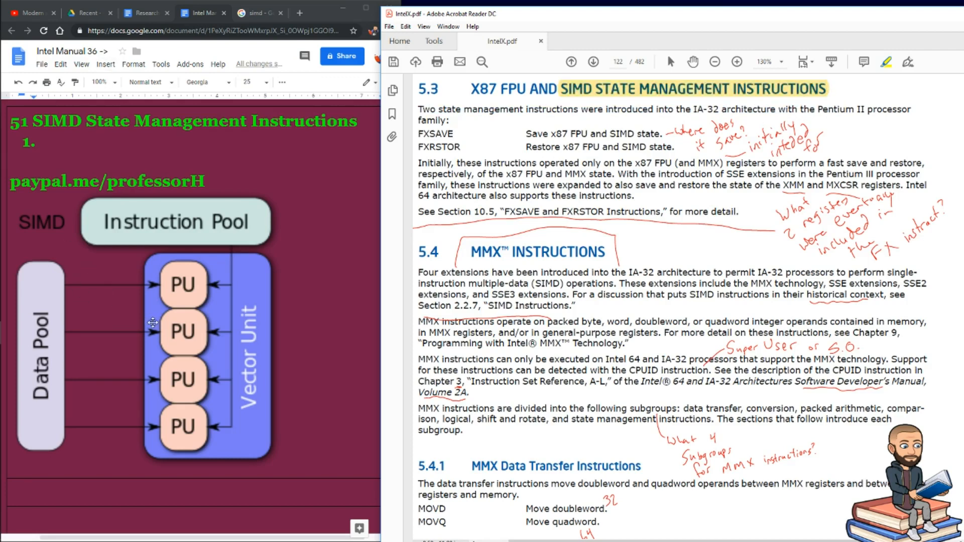
pyautogui.moveTo(194, 324)
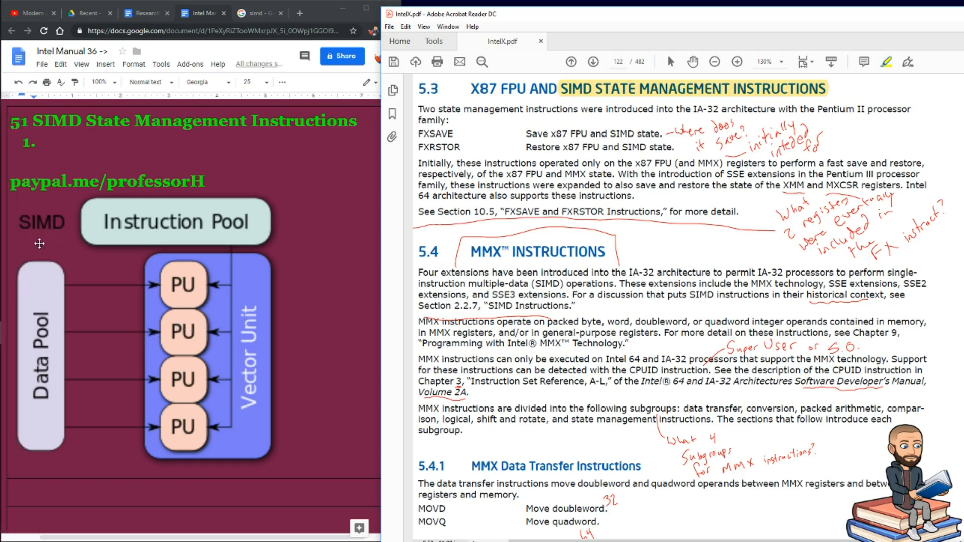
pyautogui.moveTo(48, 220)
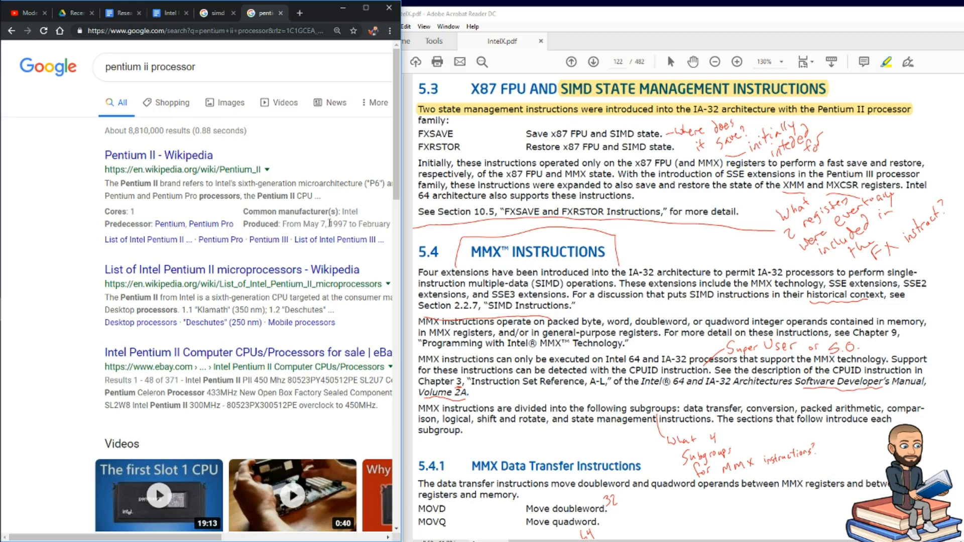
# - Search Google for 'pentium ii processor' and skim the Wikipedia results
pyautogui.click(166, 12)
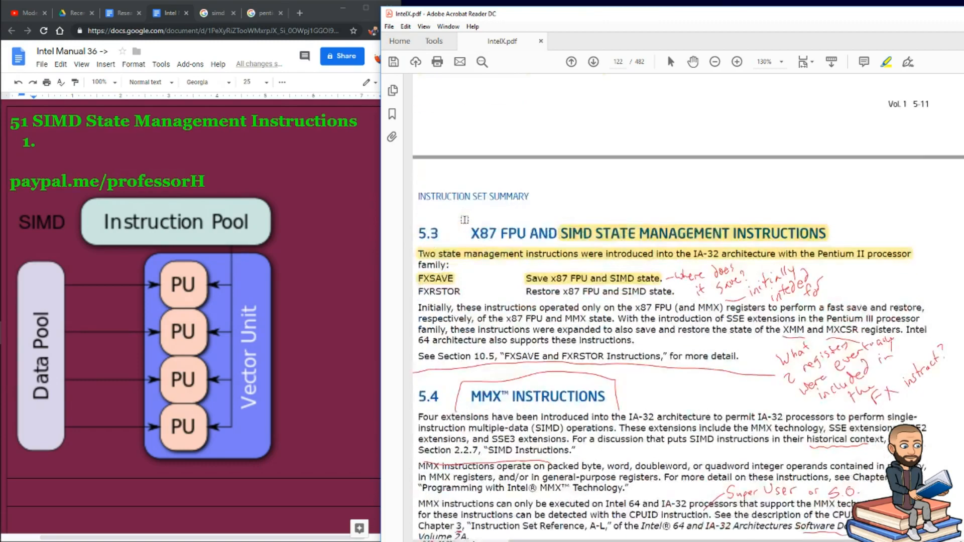
pyautogui.scroll(3)
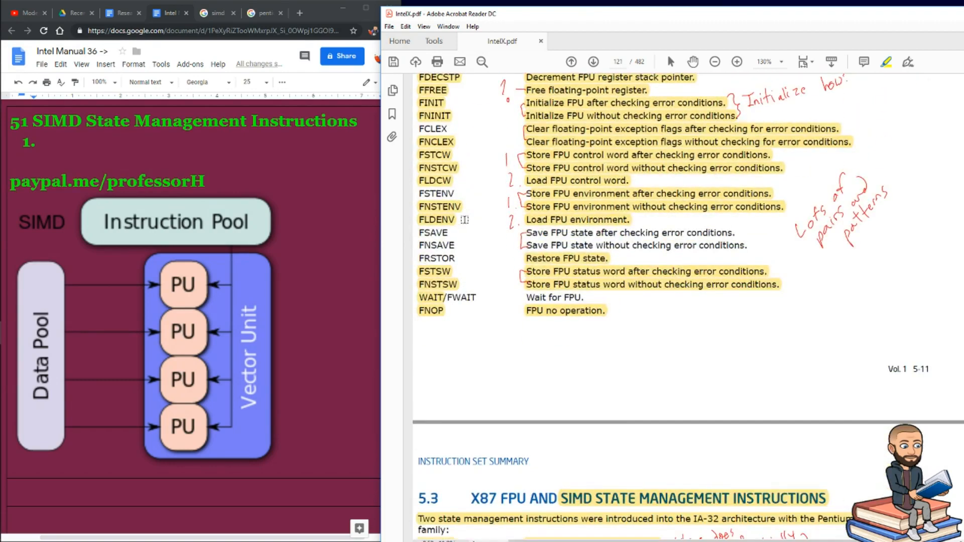
pyautogui.scroll(3)
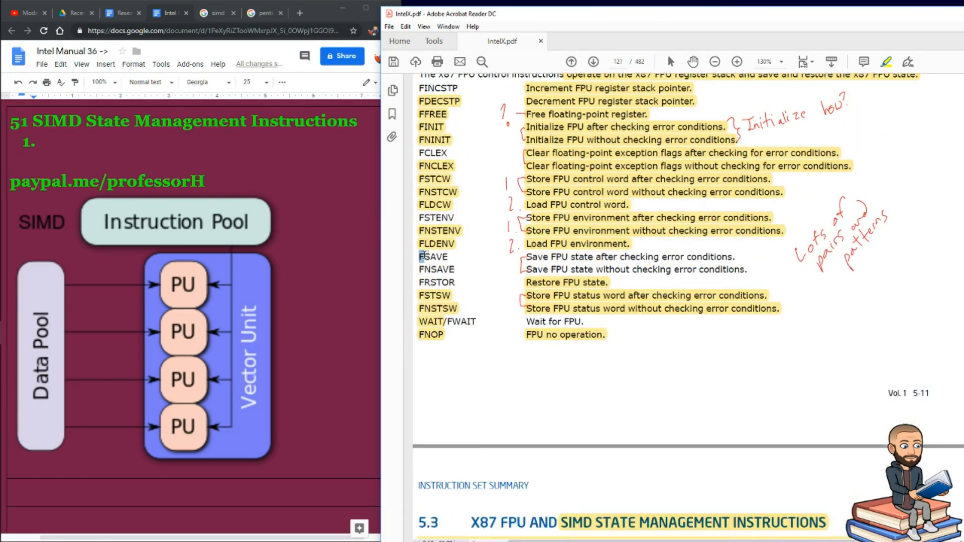
pyautogui.doubleClick(432, 257)
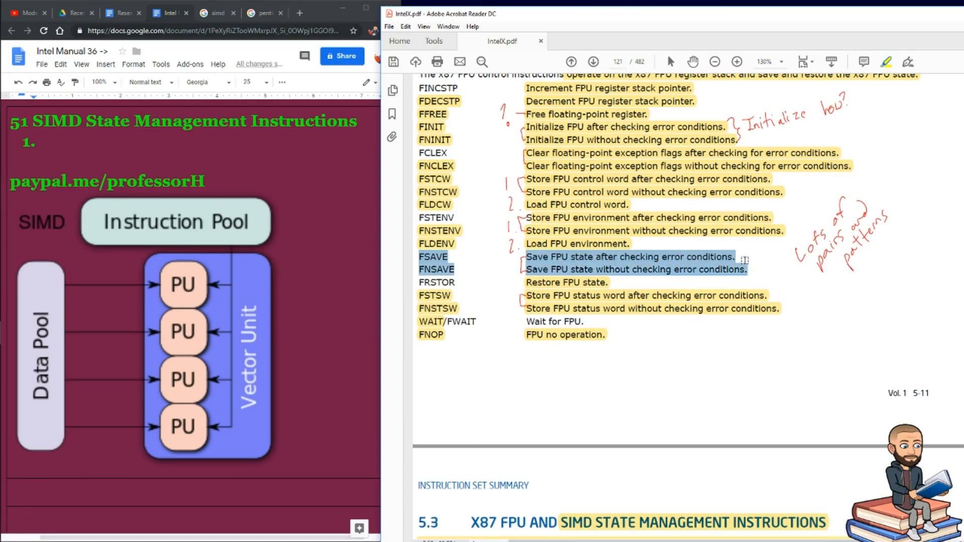
pyautogui.scroll(-3)
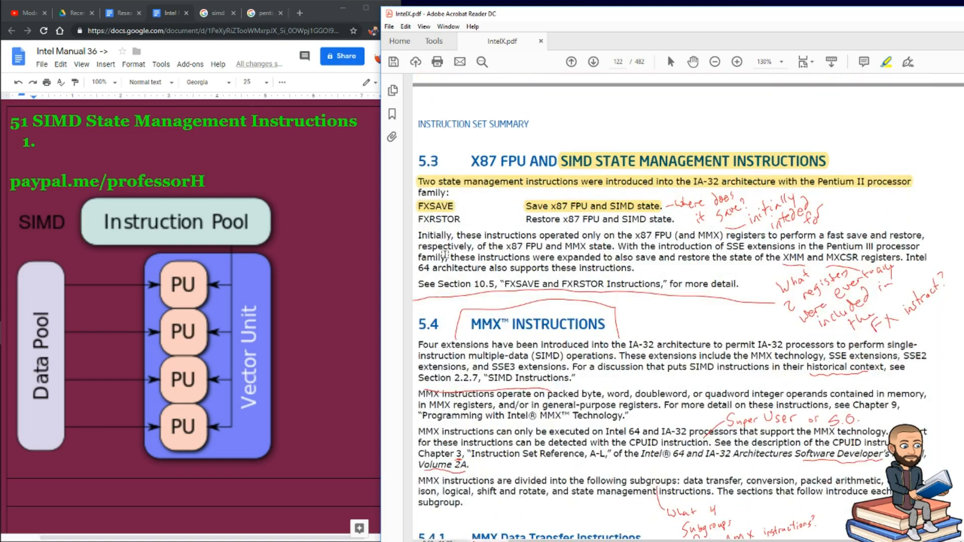
pyautogui.scroll(-3)
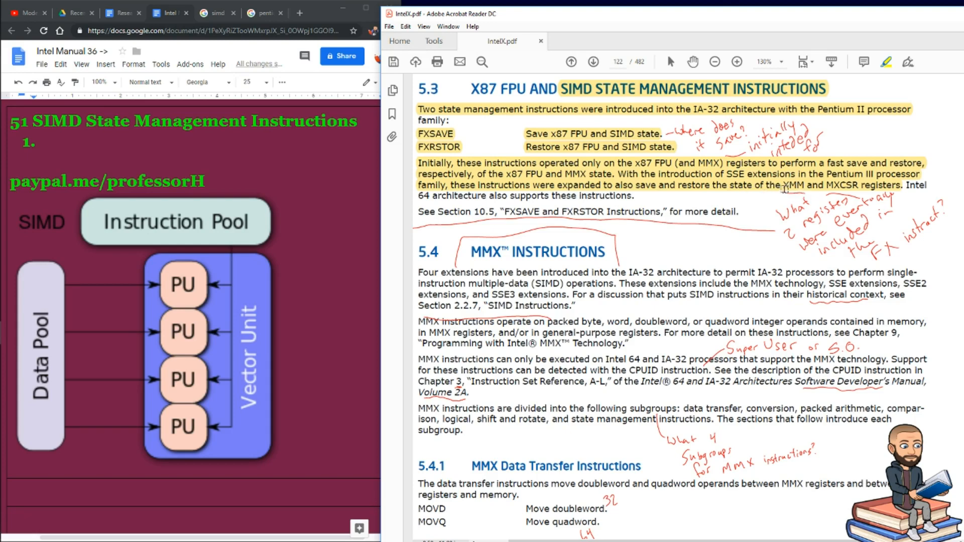
pyautogui.moveTo(774, 203)
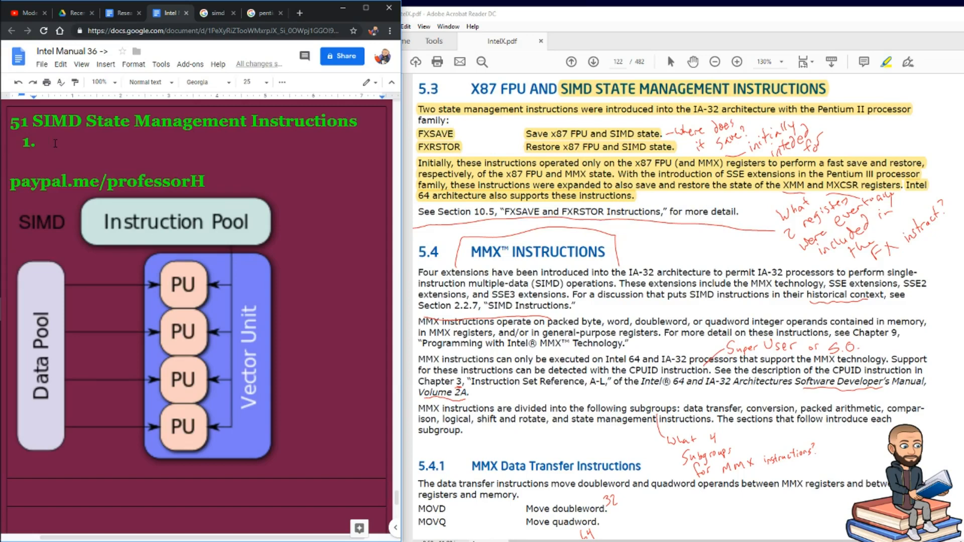
# - Write question 1: What new registers "came on the scene" with the SSE extensions?
pyautogui.write('What new registers "came on the scene" with the SSE extensions?')
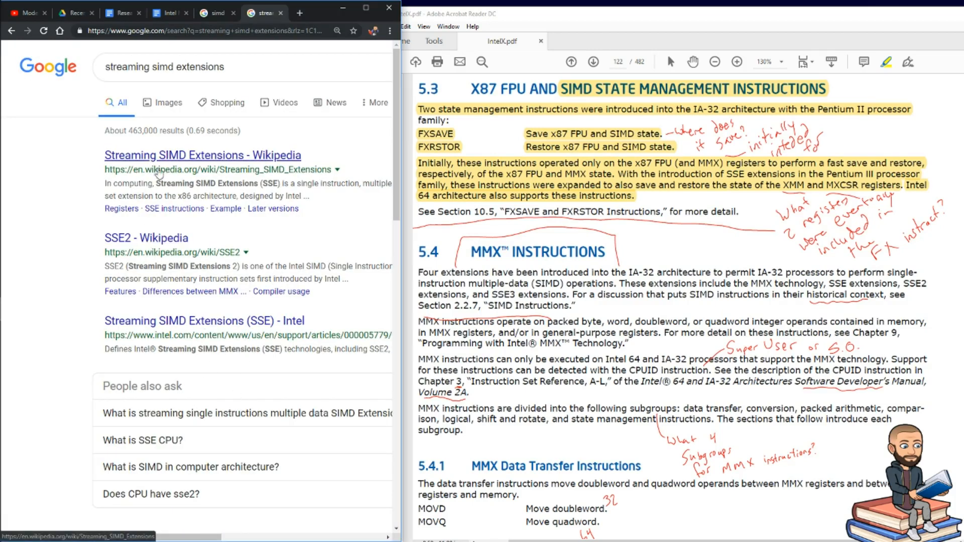
pyautogui.moveTo(147, 238)
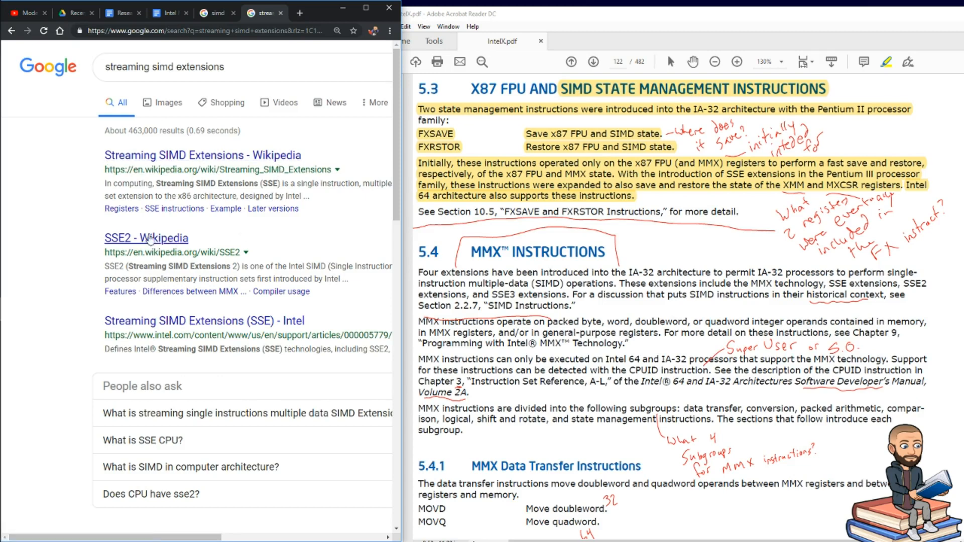
pyautogui.moveTo(131, 23)
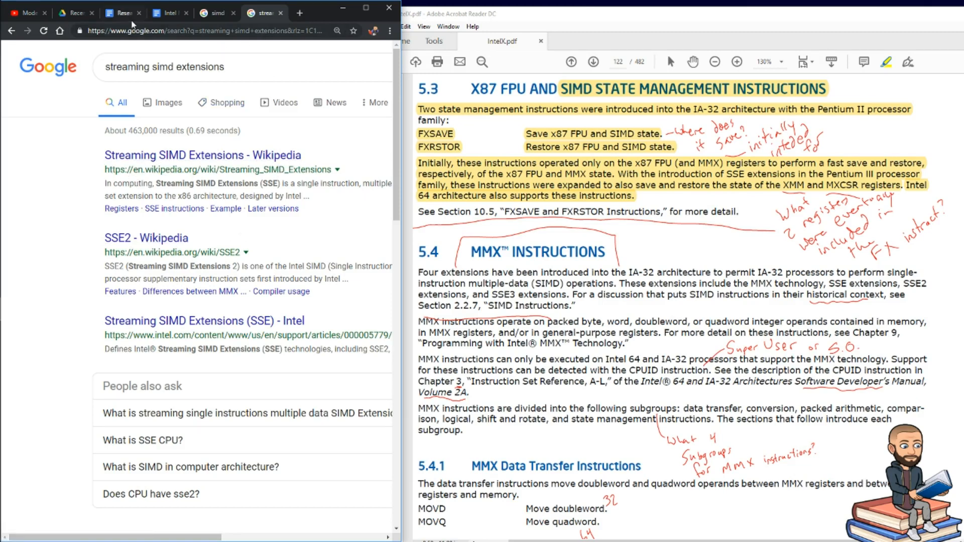
pyautogui.moveTo(80, 263)
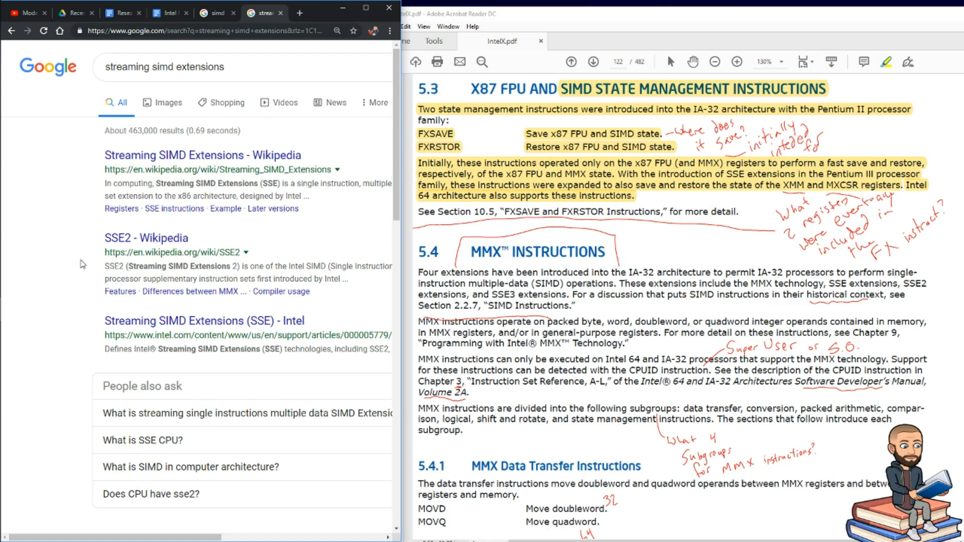
pyautogui.click(168, 12)
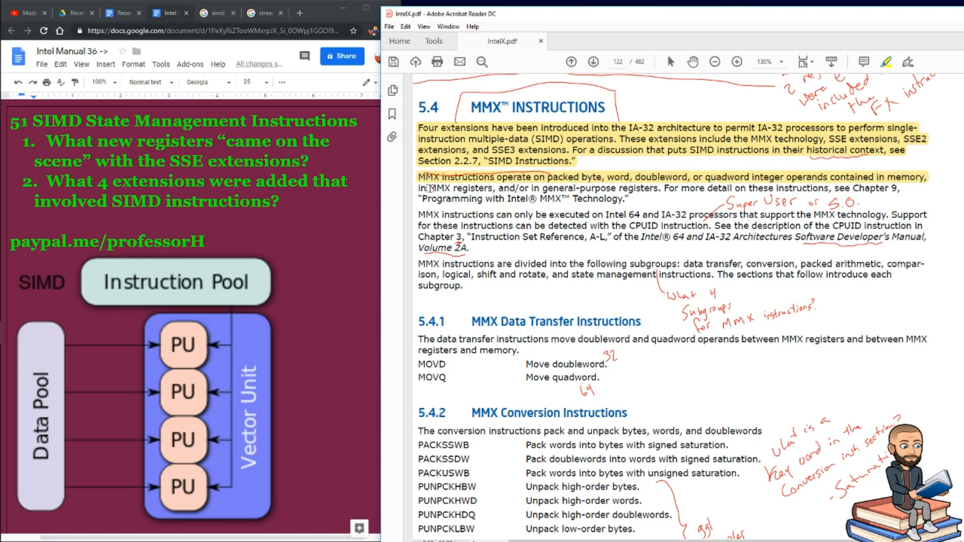
# - Enter question 2 asking which 4 extensions were added that involved SIMD instructions
pyautogui.doubleClick(454, 188)
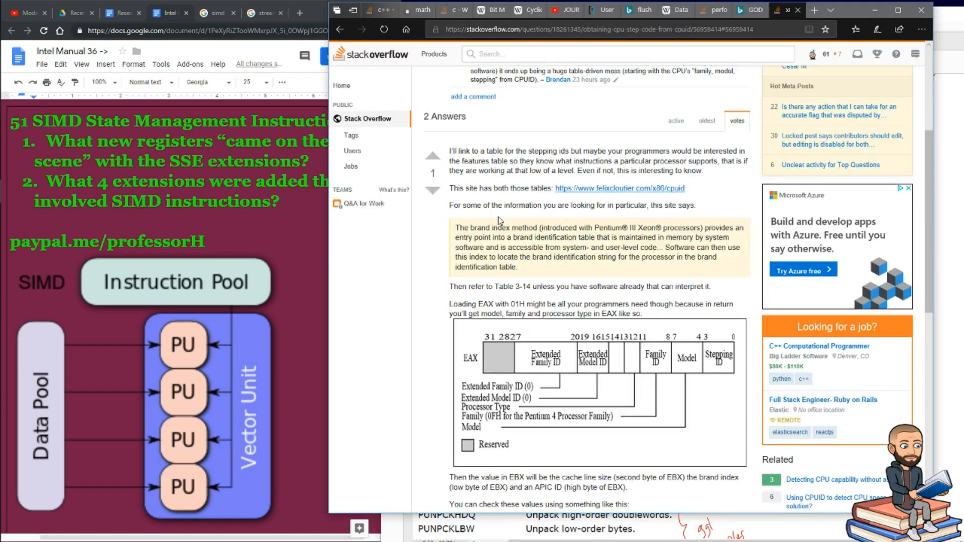
pyautogui.moveTo(492, 202)
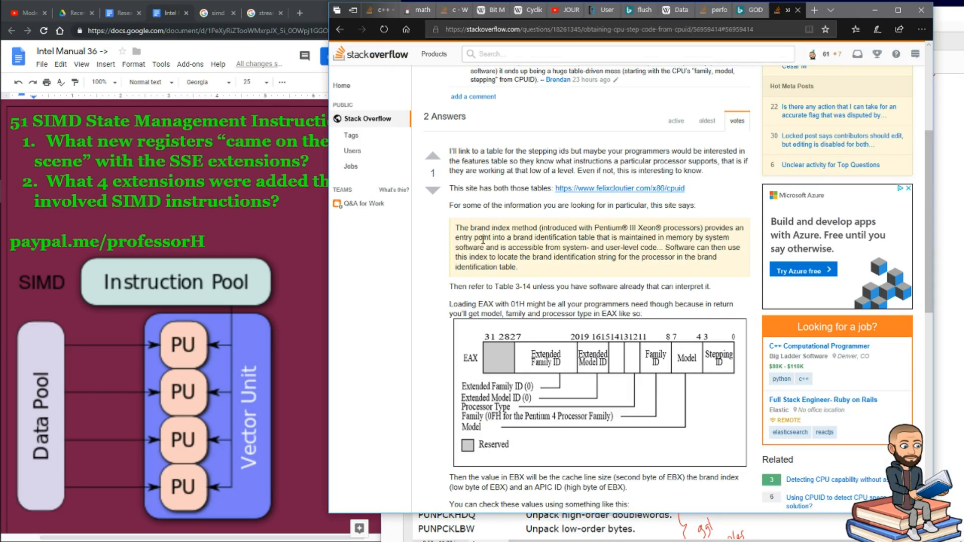
pyautogui.moveTo(521, 223)
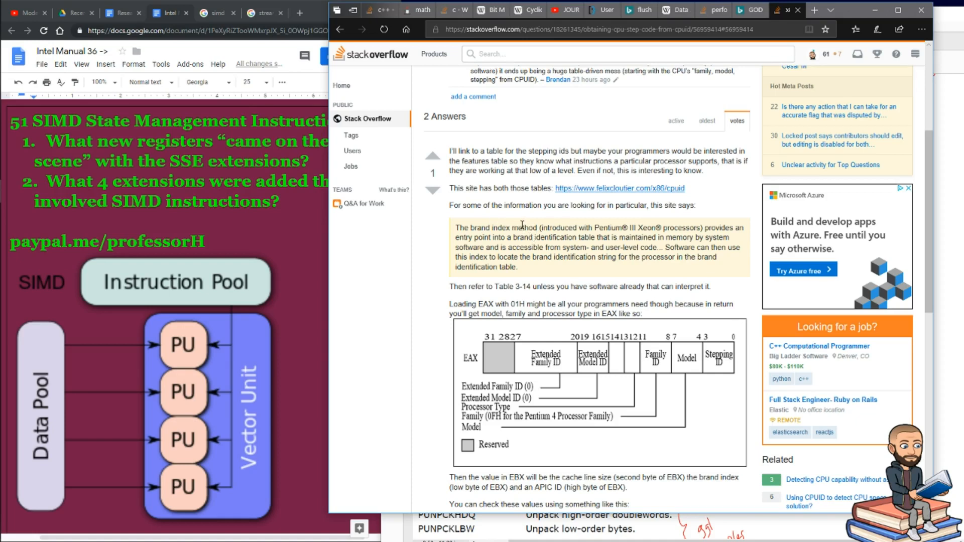
pyautogui.moveTo(540, 258)
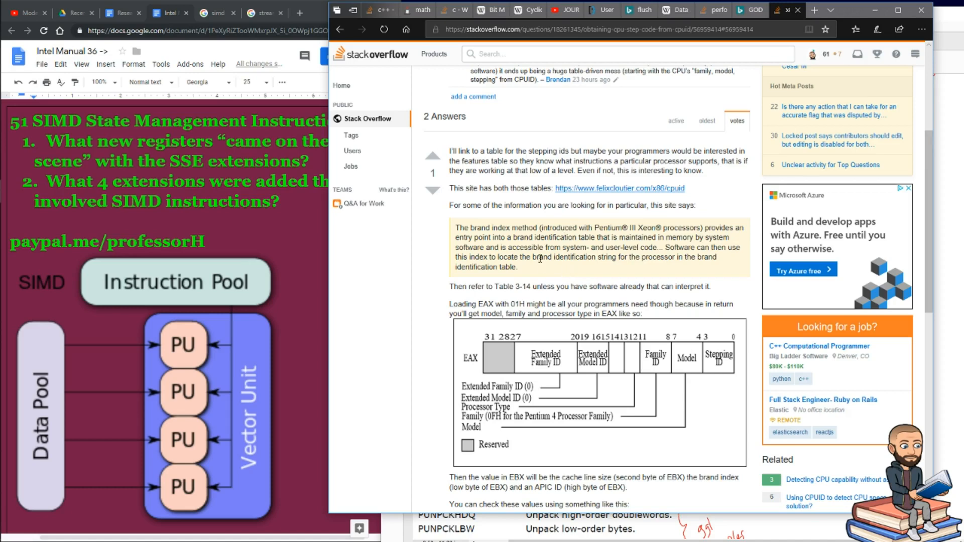
# - Follow the felixcloutier.com/x86/cpuid link from the Stack Overflow CPUID answer
pyautogui.click(619, 187)
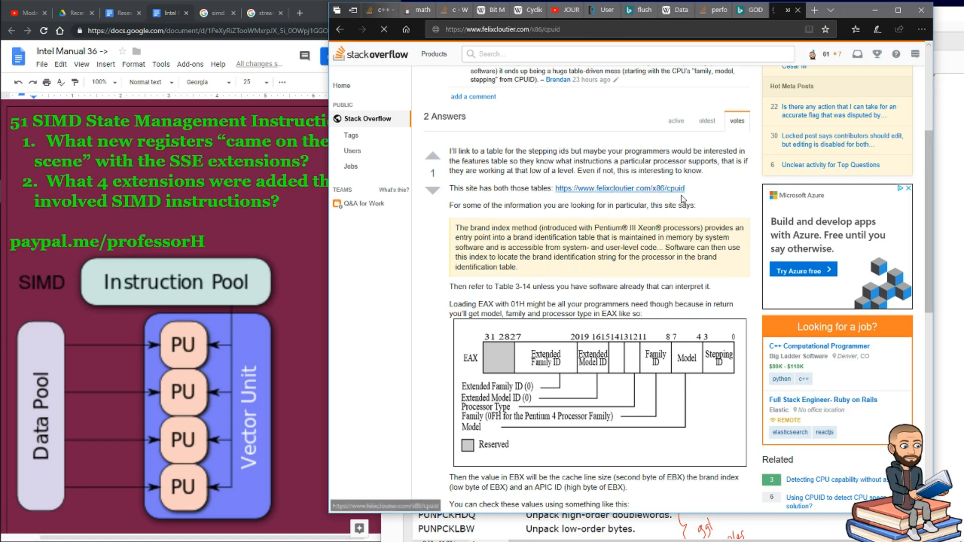
# - Find 'features' on the CPUID page and review the ECX feature table rows for SSE3, SSSE3, SSE4.1, SSE4.2 and AVX
pyautogui.click(620, 188)
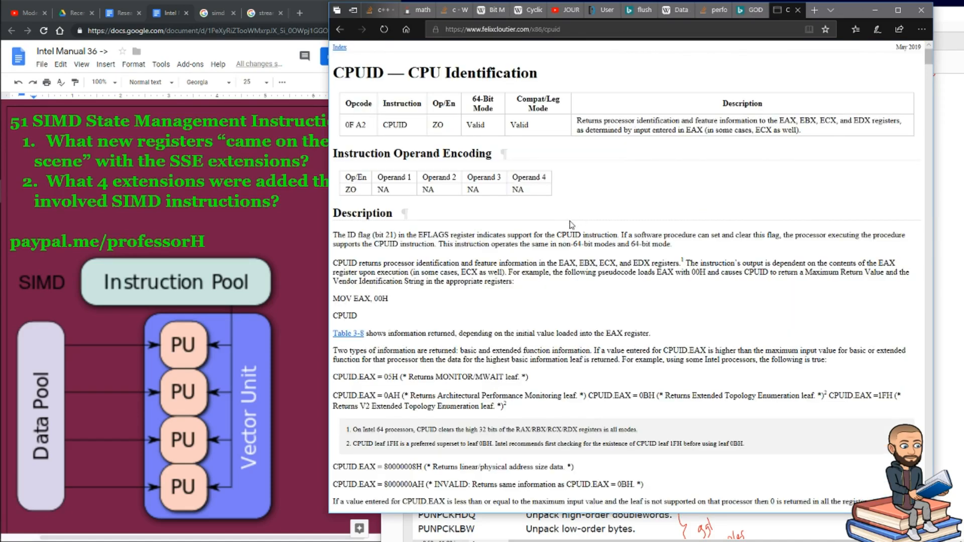
pyautogui.press('Ctrl+f')
pyautogui.write('features')
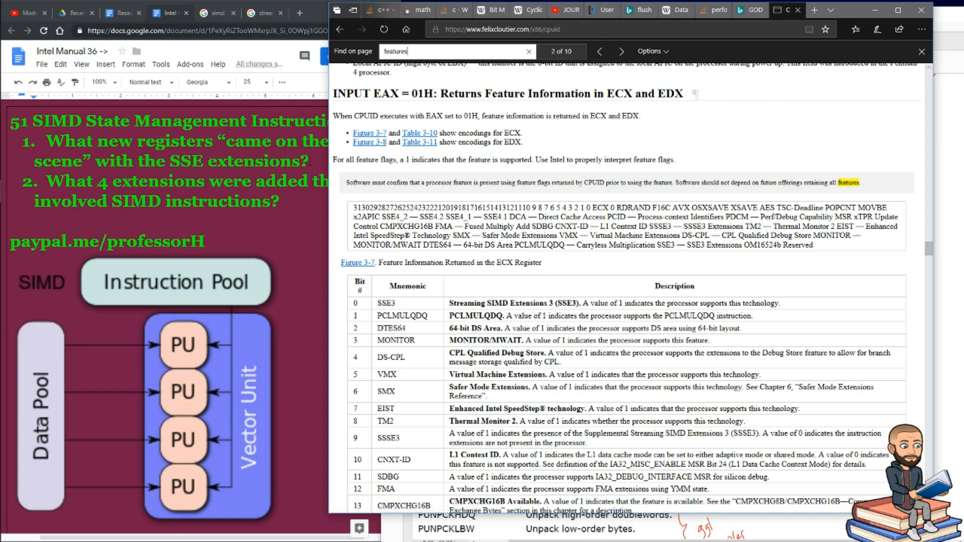
pyautogui.moveTo(498, 294)
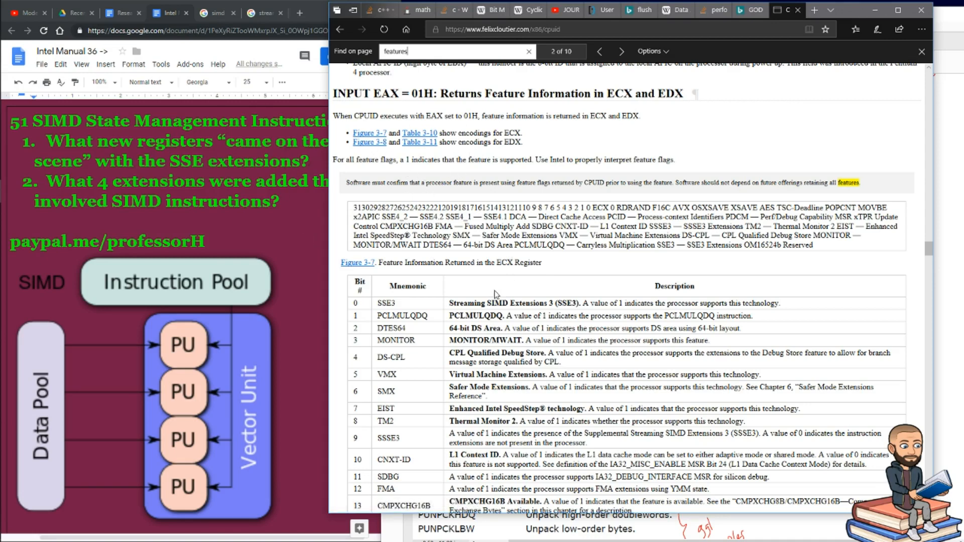
pyautogui.scroll(-3)
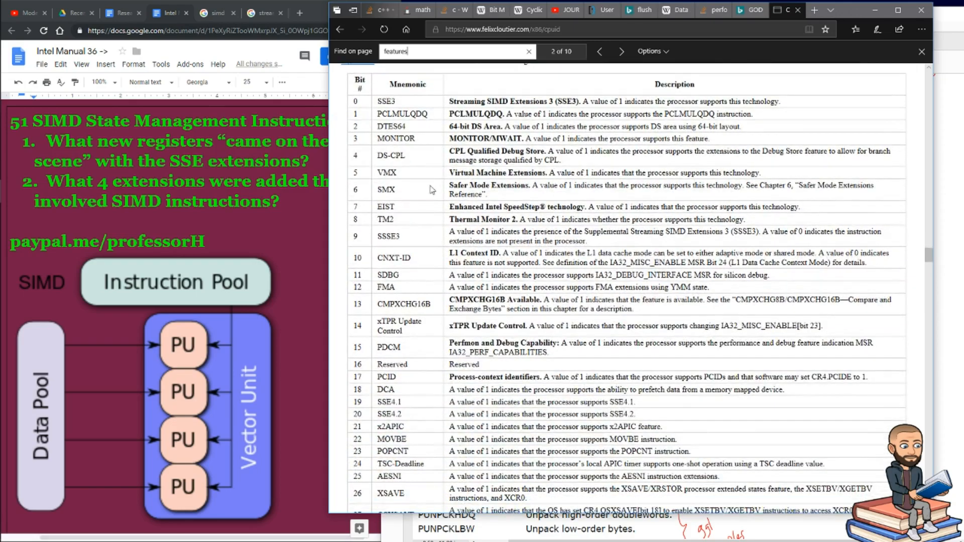
pyautogui.scroll(-3)
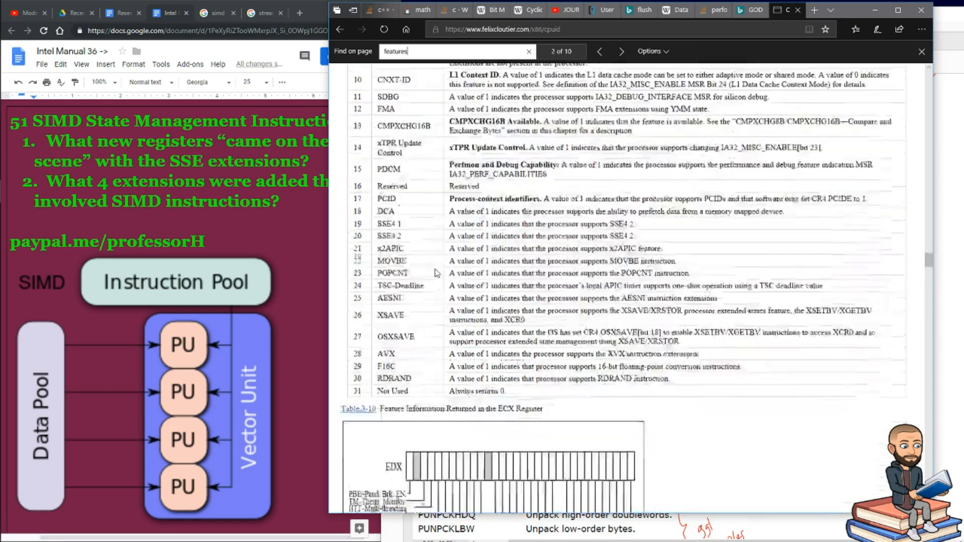
pyautogui.scroll(3)
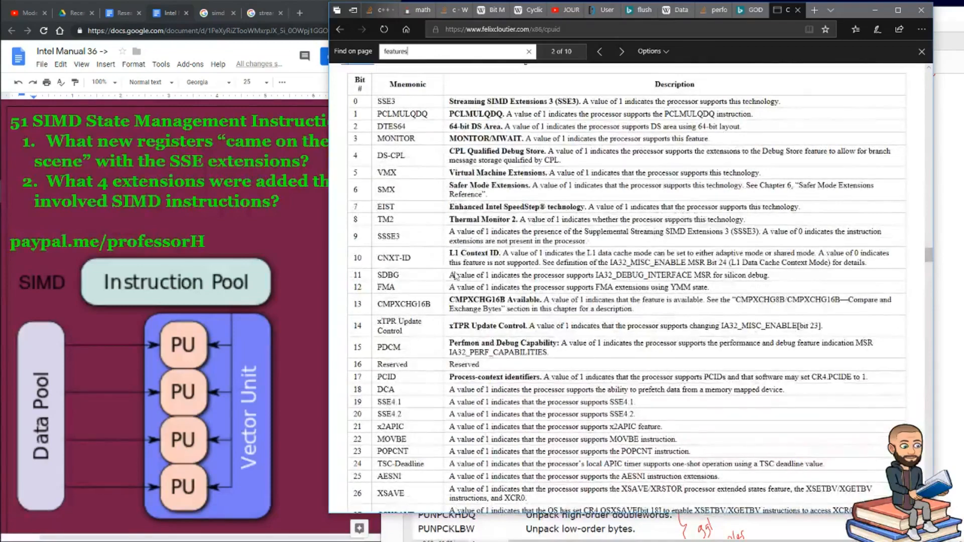
pyautogui.scroll(3)
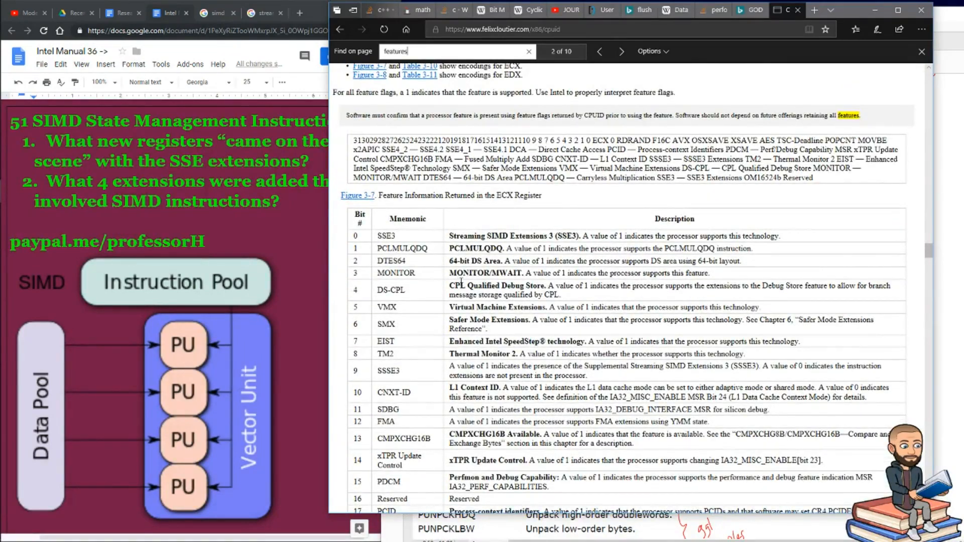
pyautogui.scroll(-3)
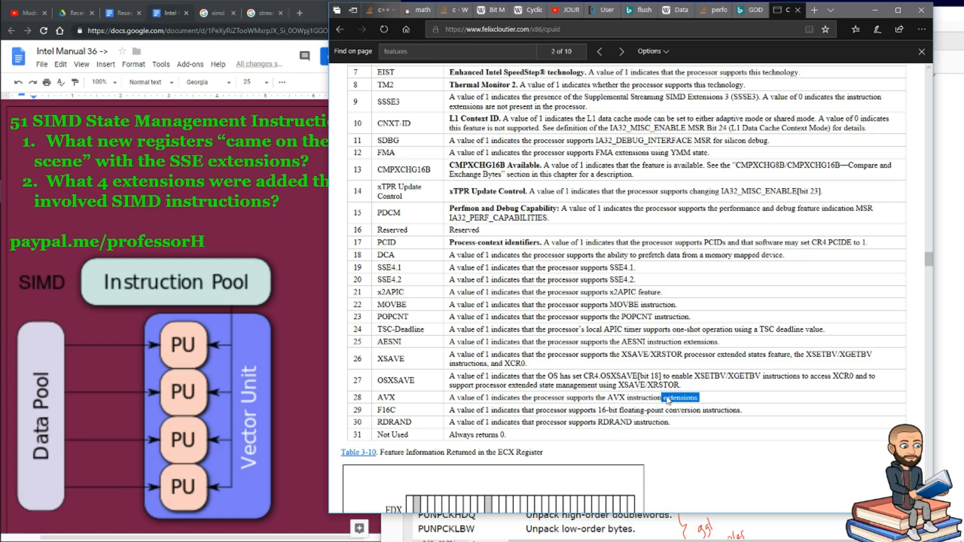
pyautogui.moveTo(521, 220)
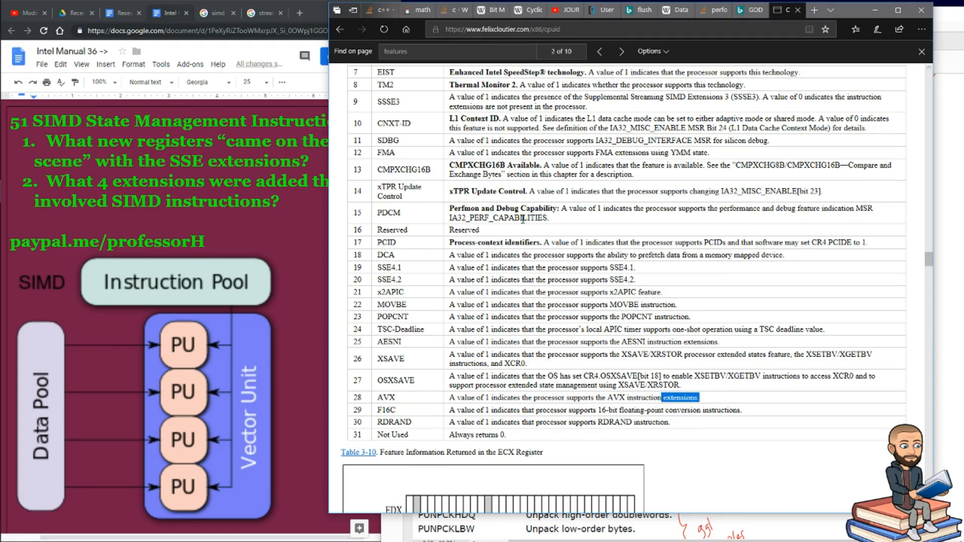
pyautogui.moveTo(576, 220)
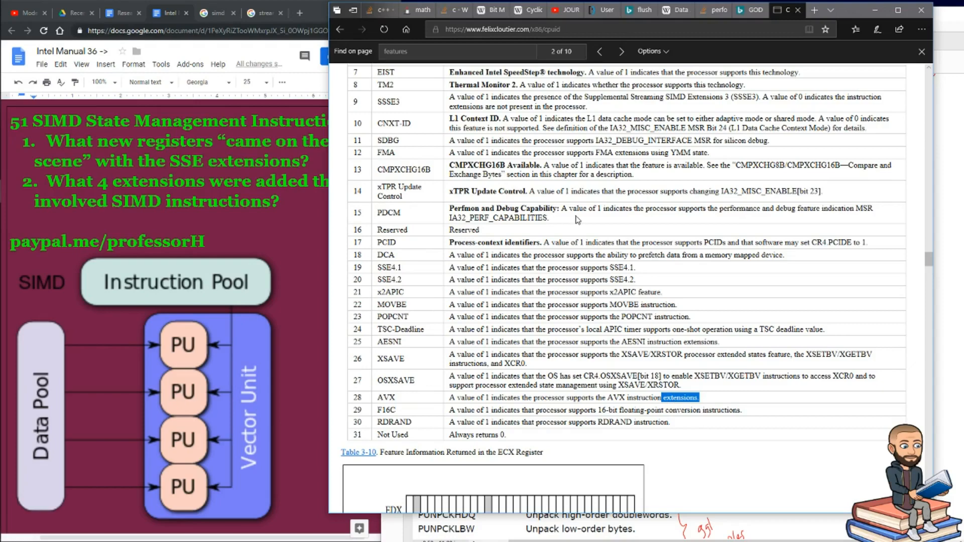
pyautogui.scroll(3)
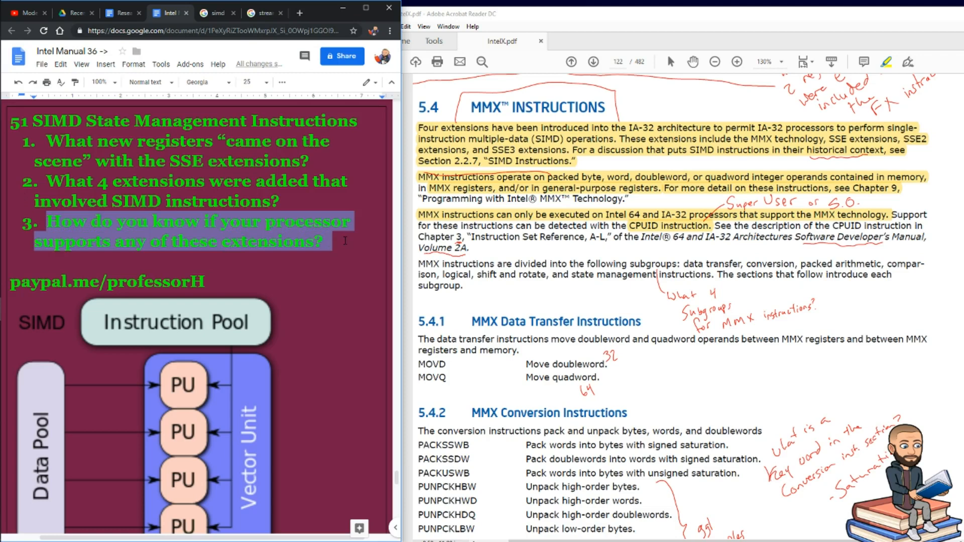
pyautogui.moveTo(664, 245)
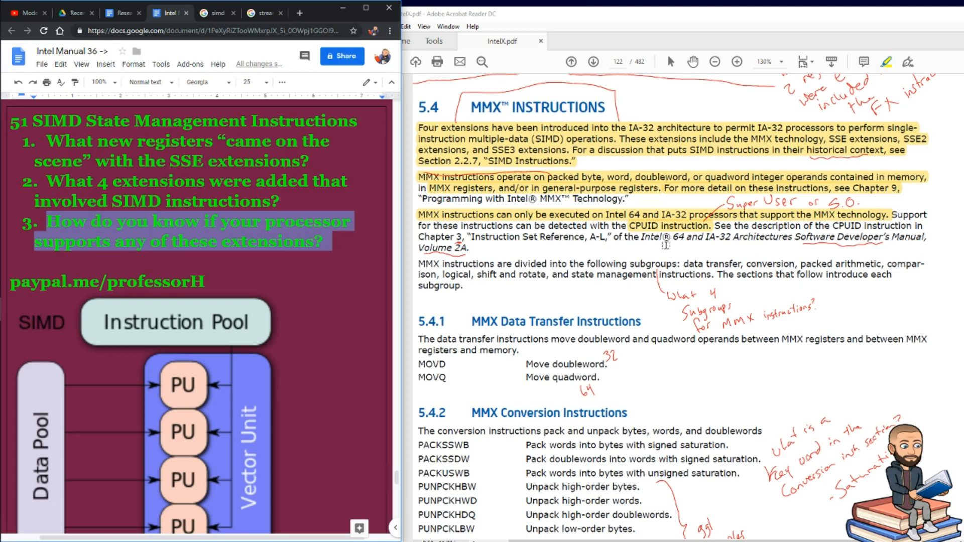
# - Edit the study questions box and start an empty item 4 after question 3
pyautogui.scroll(-3)
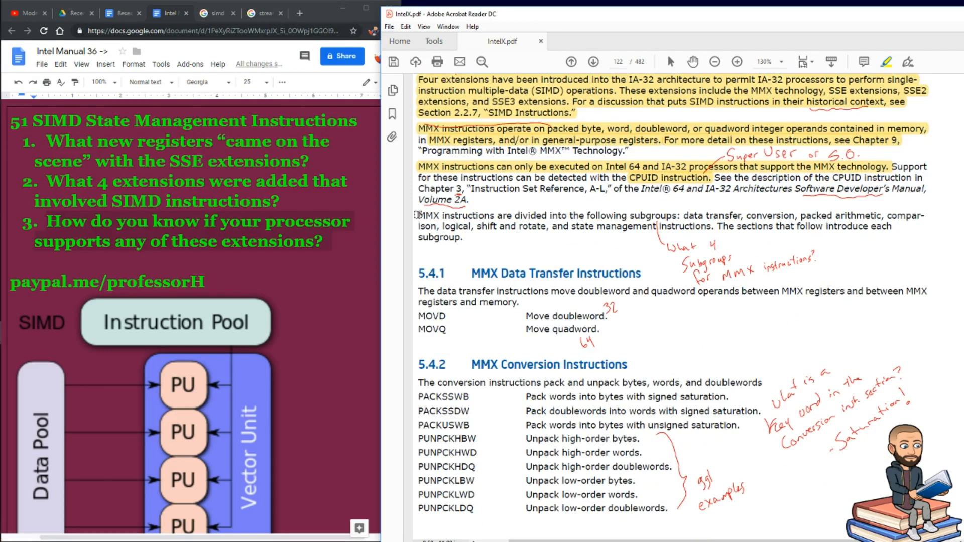
pyautogui.doubleClick(449, 216)
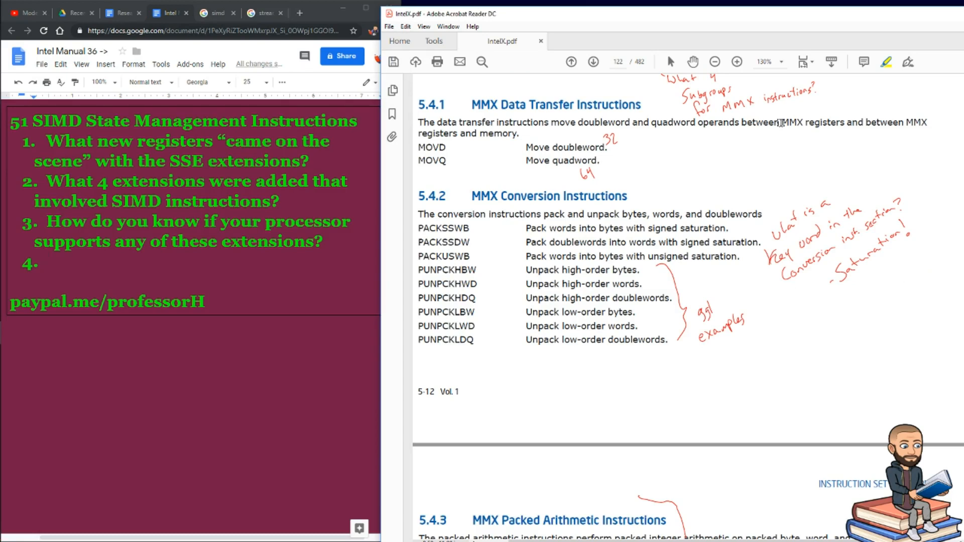
# - Highlight 'MMX registers and between MMX registers and memory' in the MMX Data Transfer section
pyautogui.doubleClick(791, 123)
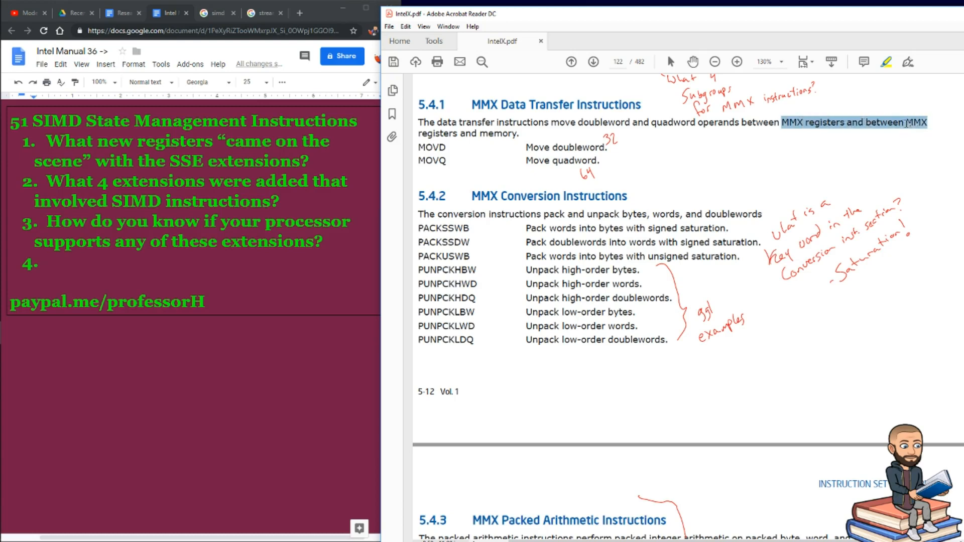
pyautogui.click(519, 132)
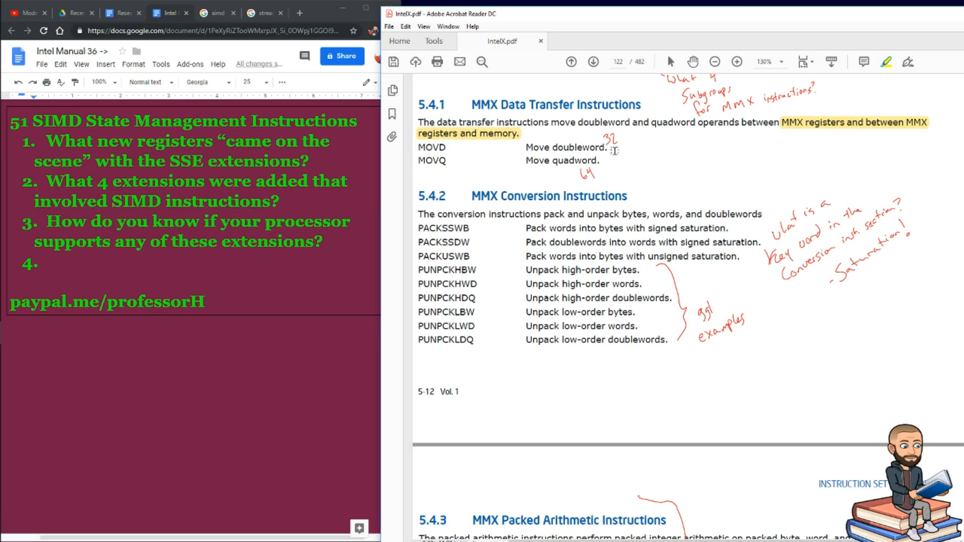
pyautogui.moveTo(499, 220)
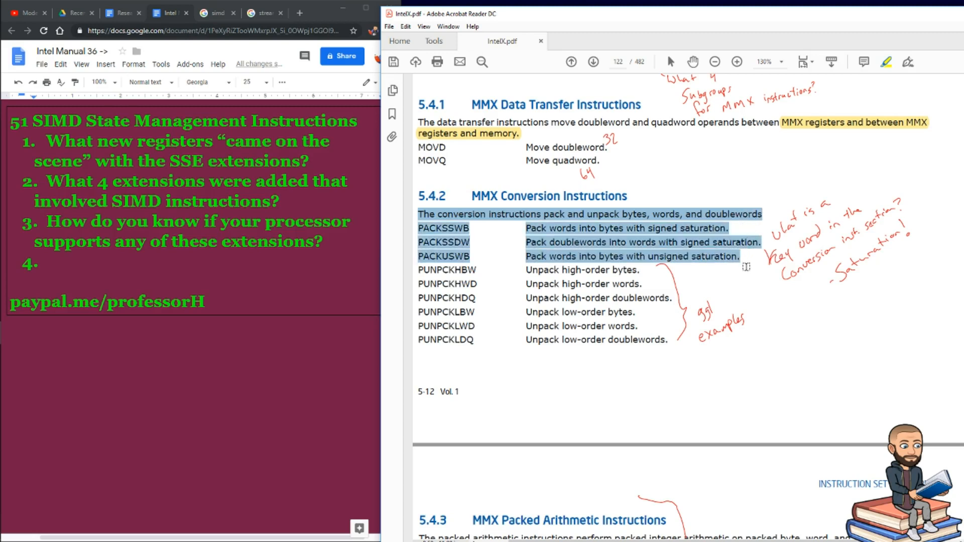
# - Write question 4: What is saturation a reference to when talking about MMX conversion instructions?
pyautogui.write('What is saturation a reference to when talking about MMX conversion instructions?')
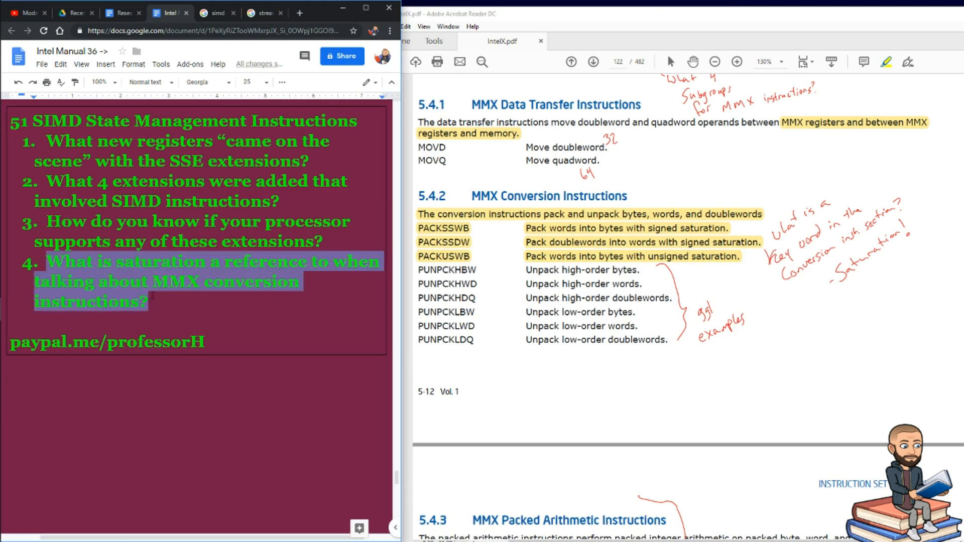
pyautogui.click(548, 368)
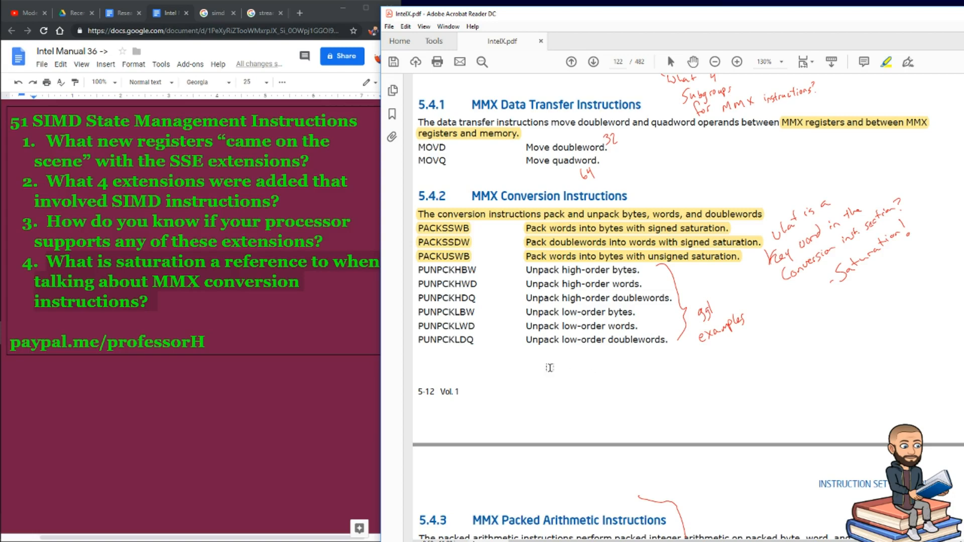
# - Scroll through sections 5.4.3 to 5.4.7 on pages 123–124 down to MMX state management
pyautogui.scroll(-3)
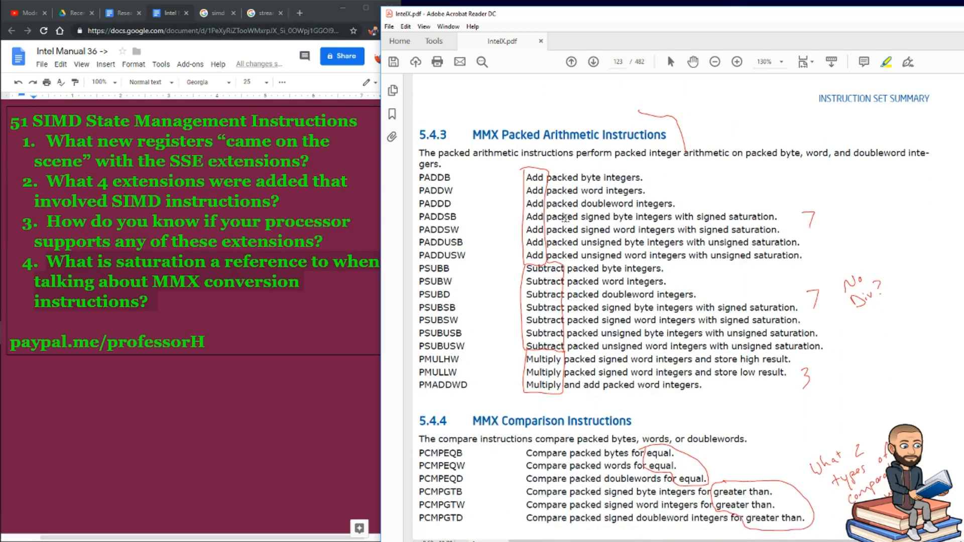
pyautogui.scroll(-3)
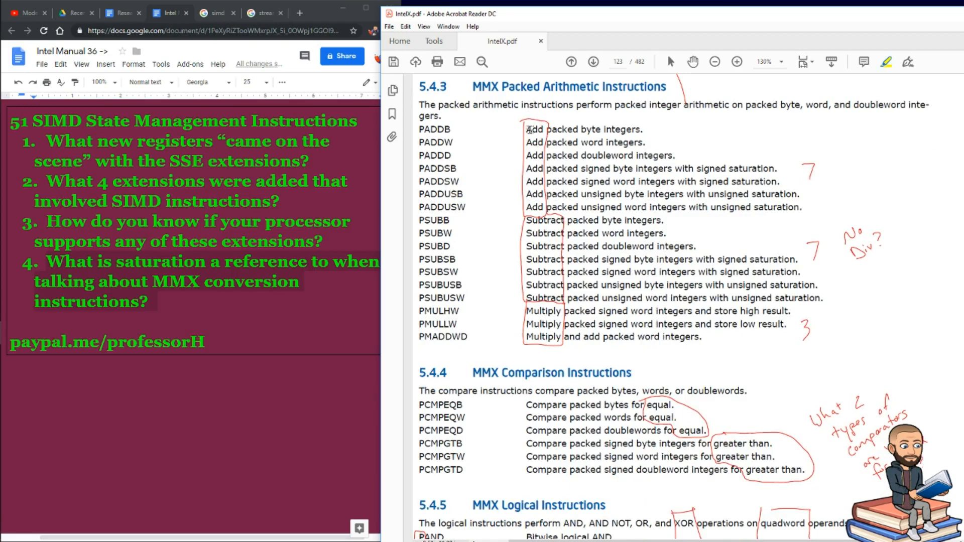
pyautogui.moveTo(821, 158)
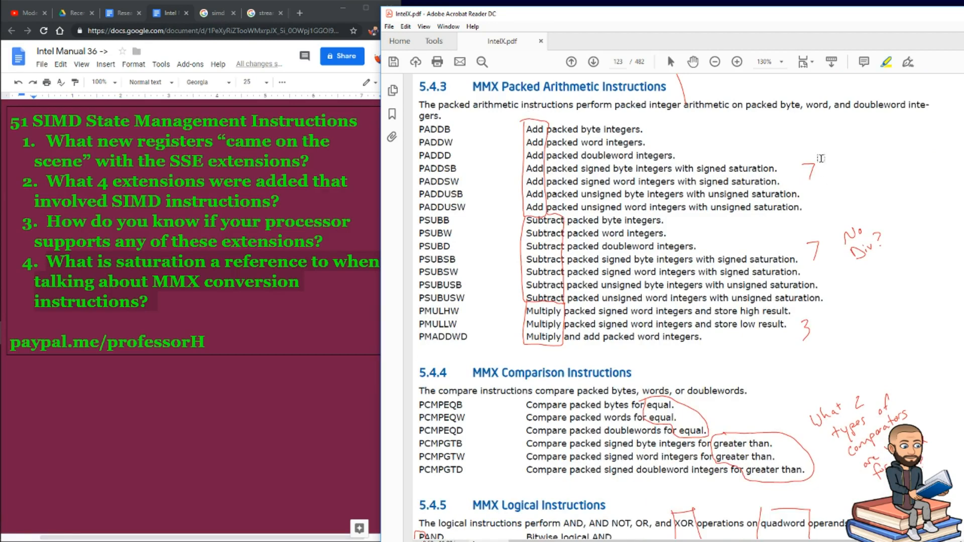
pyautogui.moveTo(823, 246)
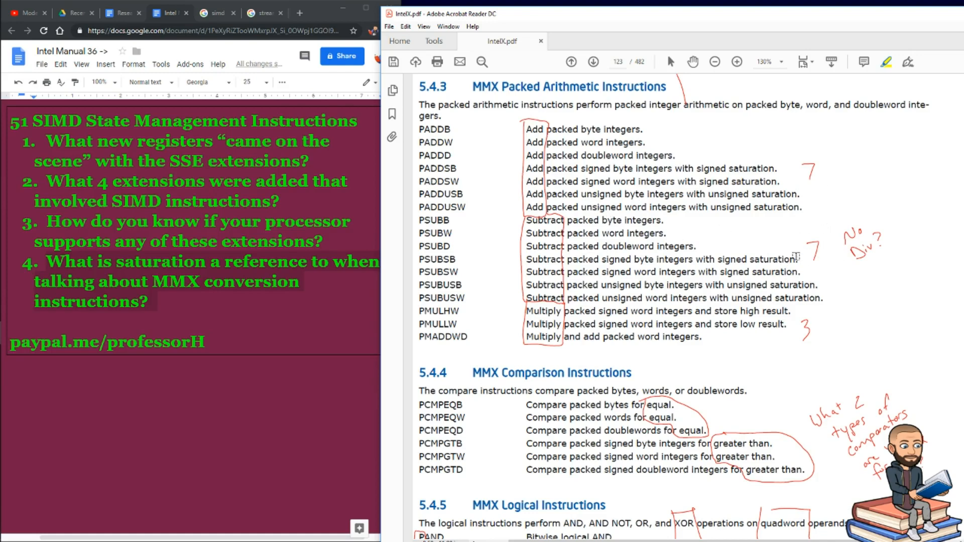
pyautogui.moveTo(776, 356)
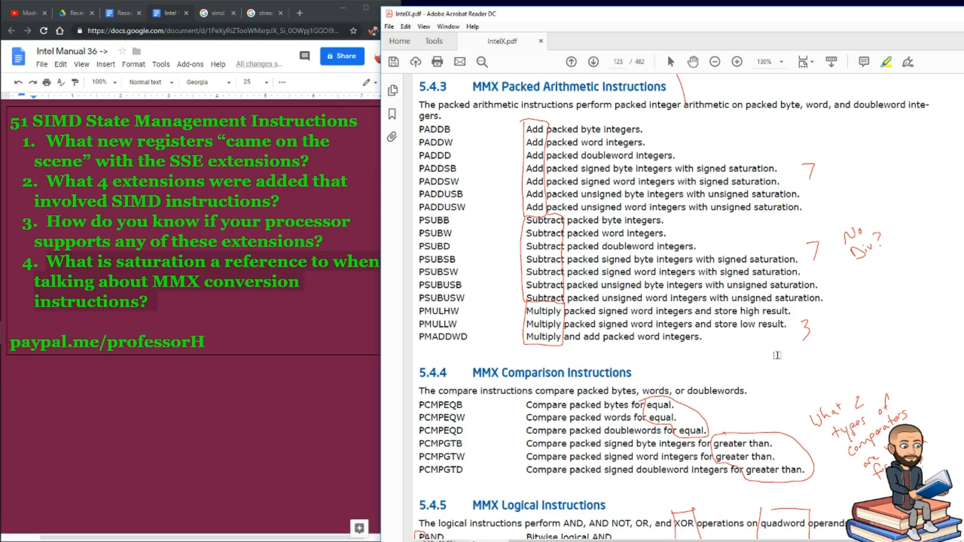
pyautogui.moveTo(553, 348)
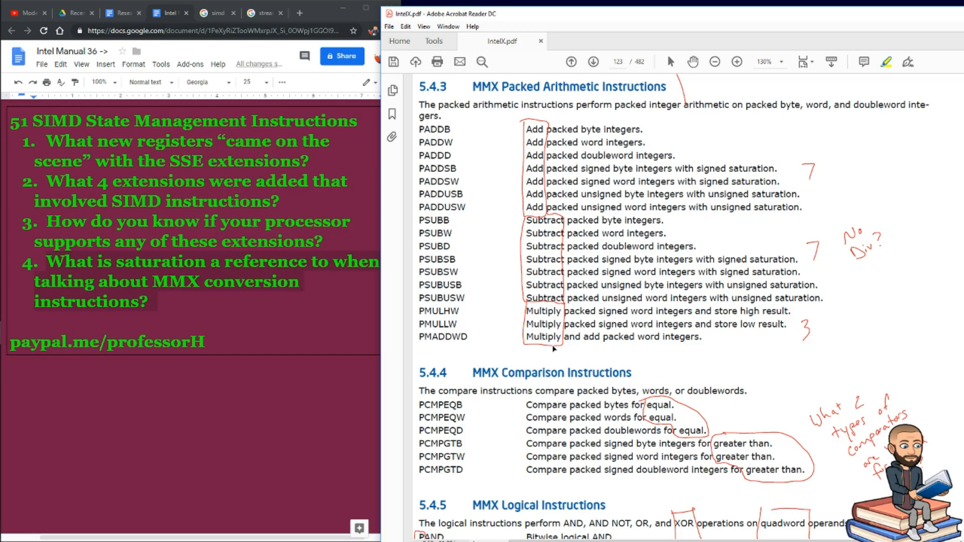
pyautogui.moveTo(473, 153)
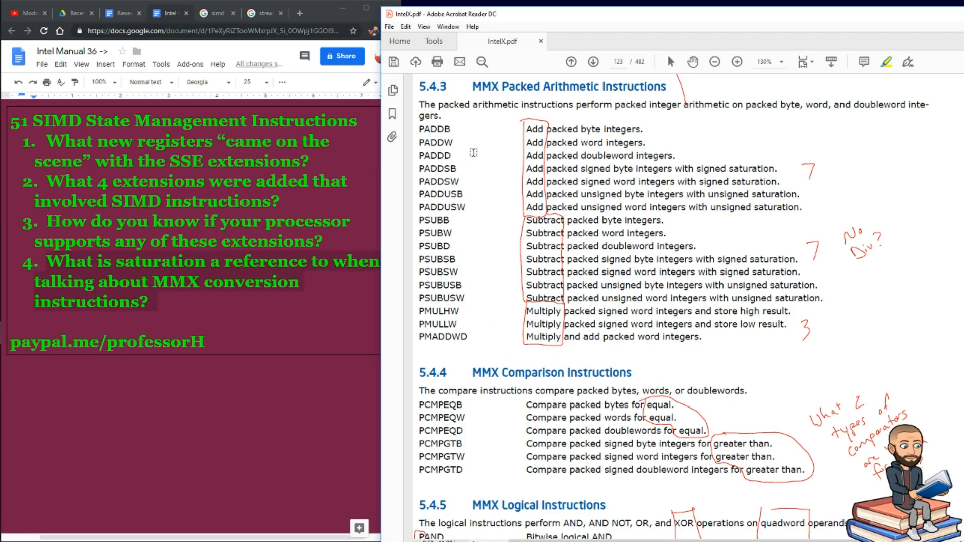
pyautogui.moveTo(556, 301)
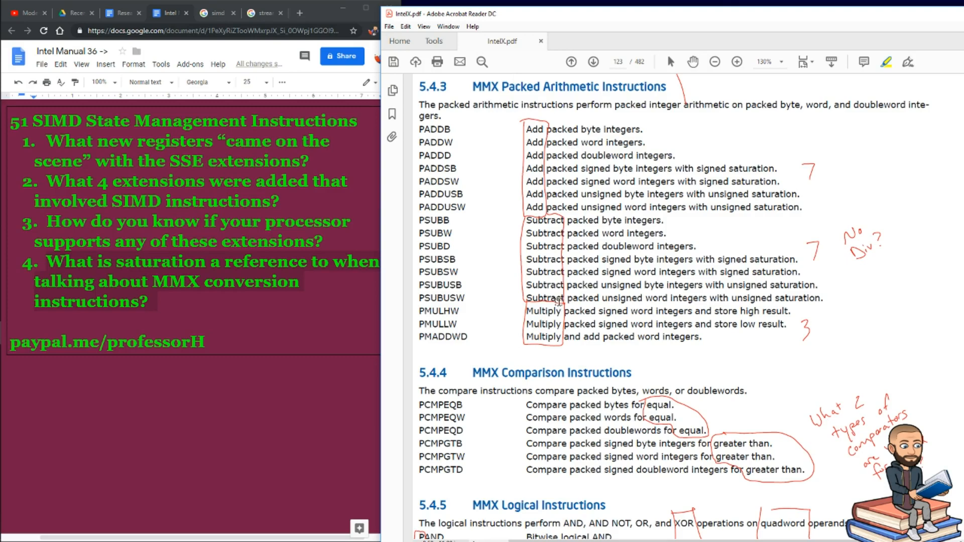
pyautogui.scroll(-3)
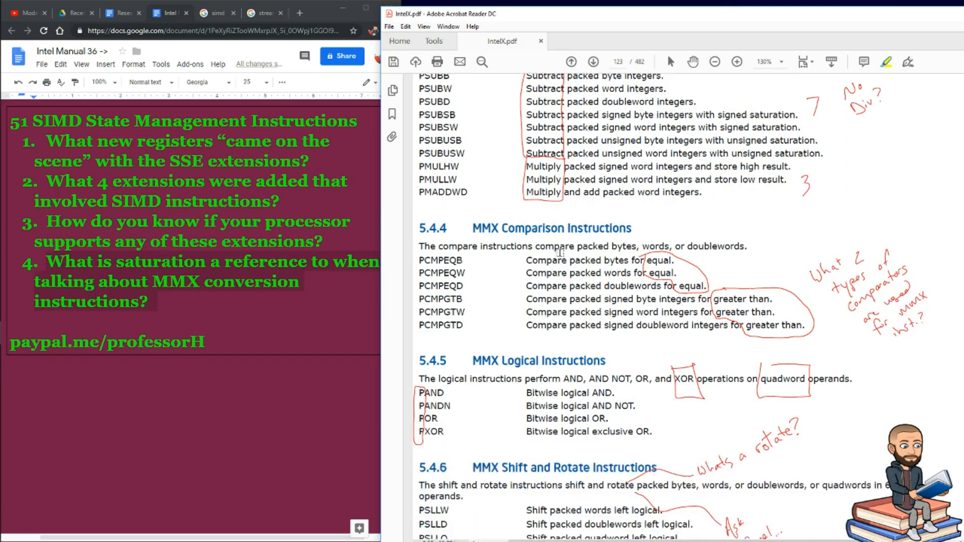
pyautogui.scroll(-3)
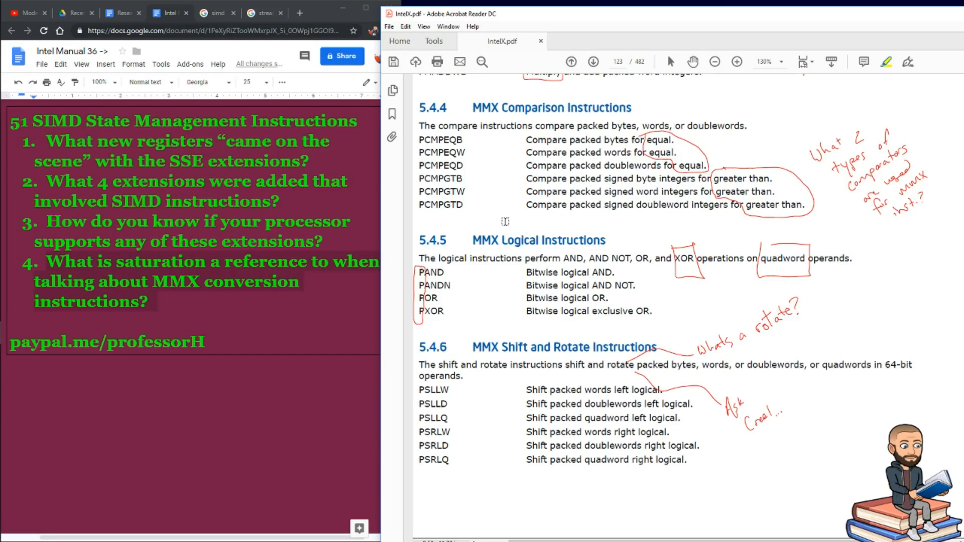
pyautogui.scroll(-3)
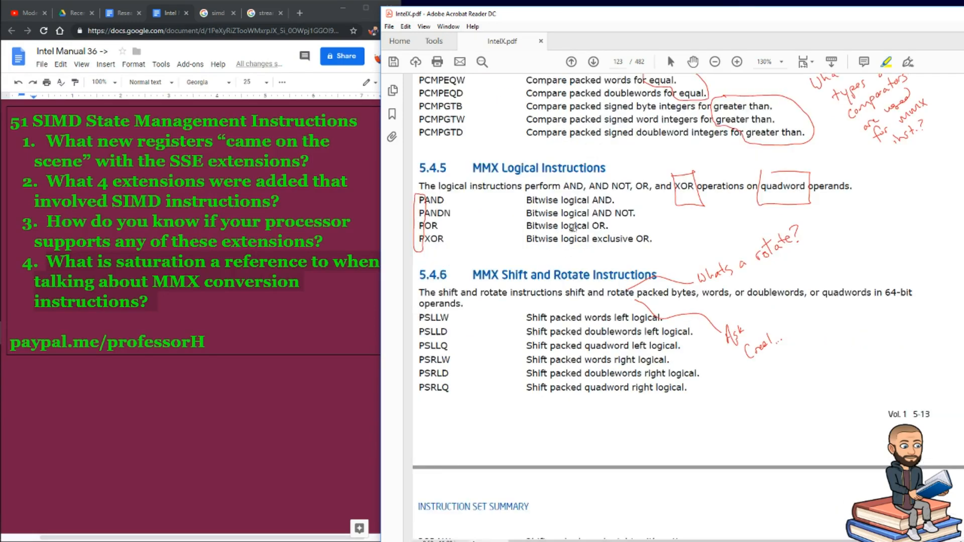
pyautogui.scroll(-3)
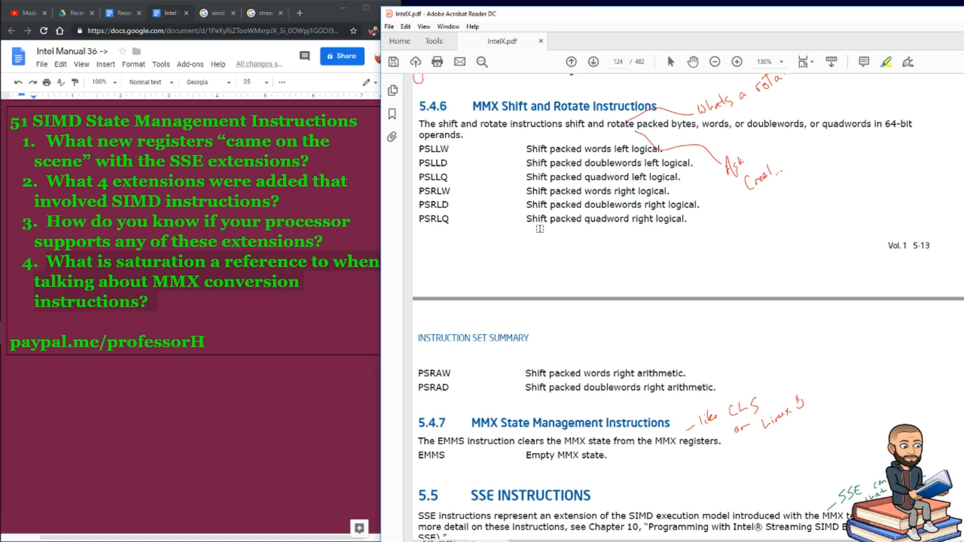
# - Scroll past the EMMS state-management text to section 5.5 SSE Instructions
pyautogui.scroll(-3)
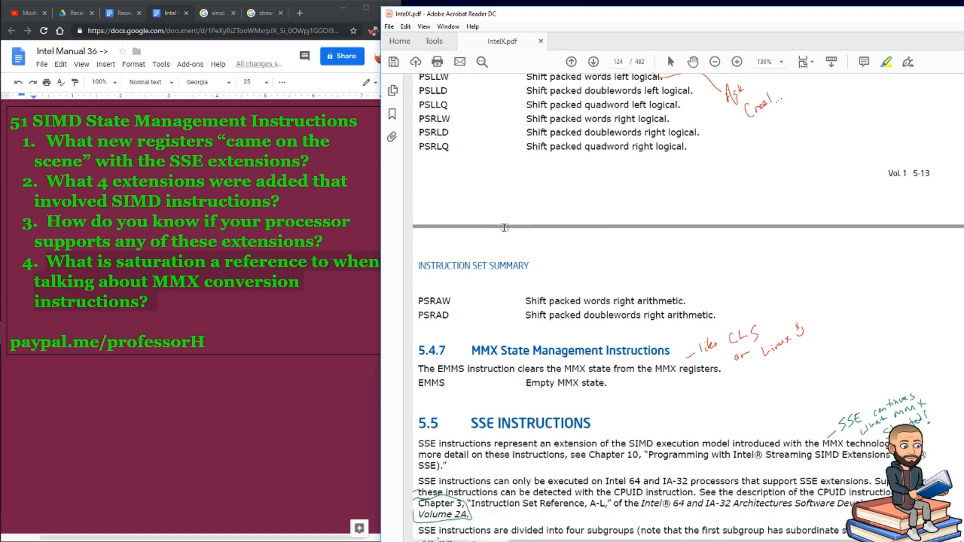
pyautogui.scroll(-3)
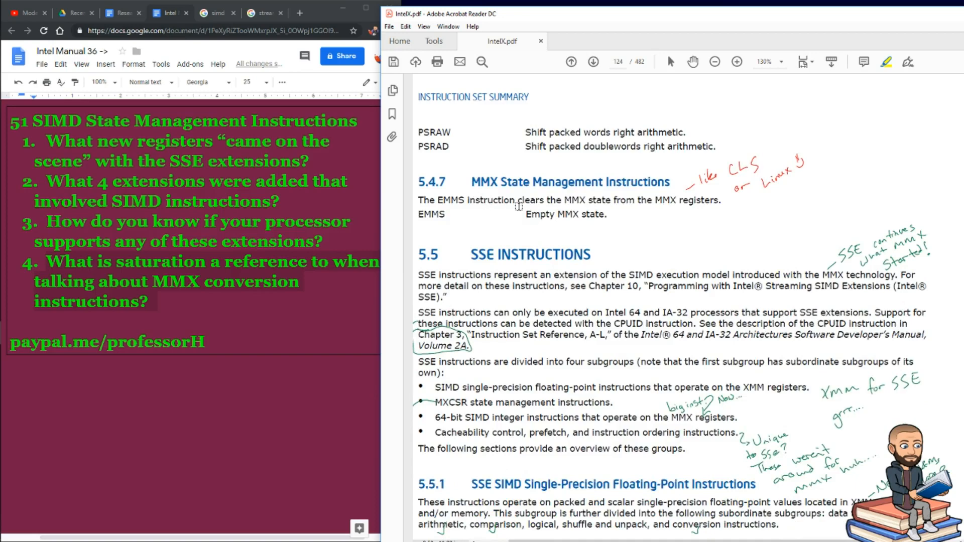
pyautogui.moveTo(488, 225)
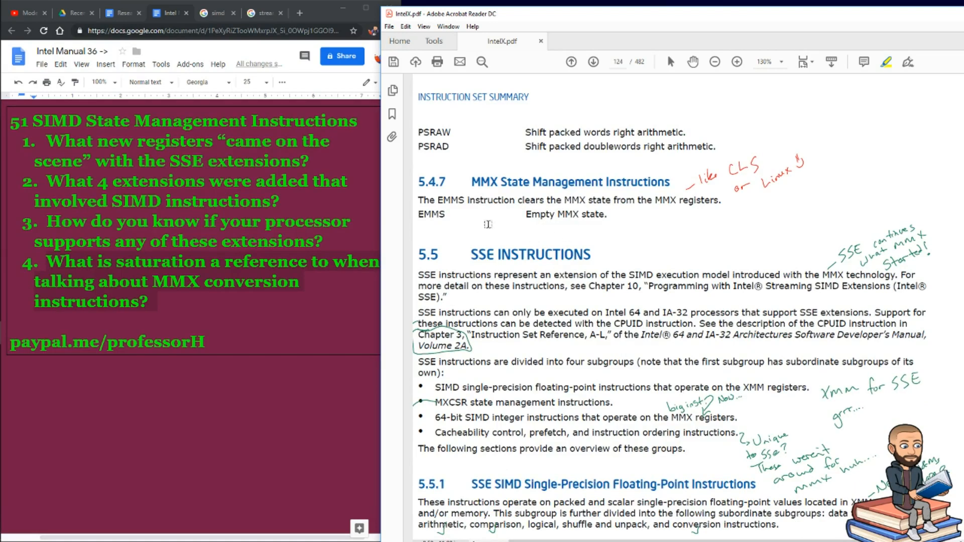
pyautogui.moveTo(453, 222)
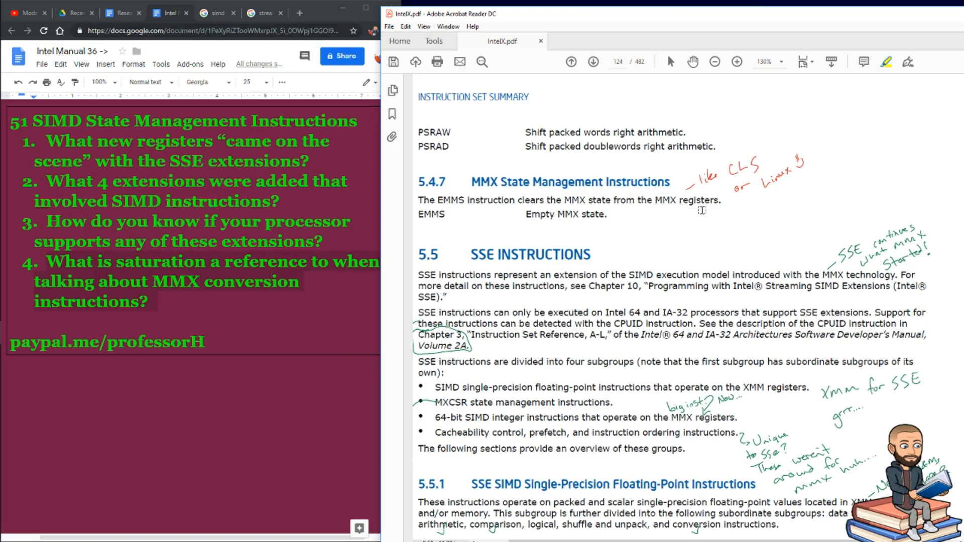
pyautogui.moveTo(412, 219)
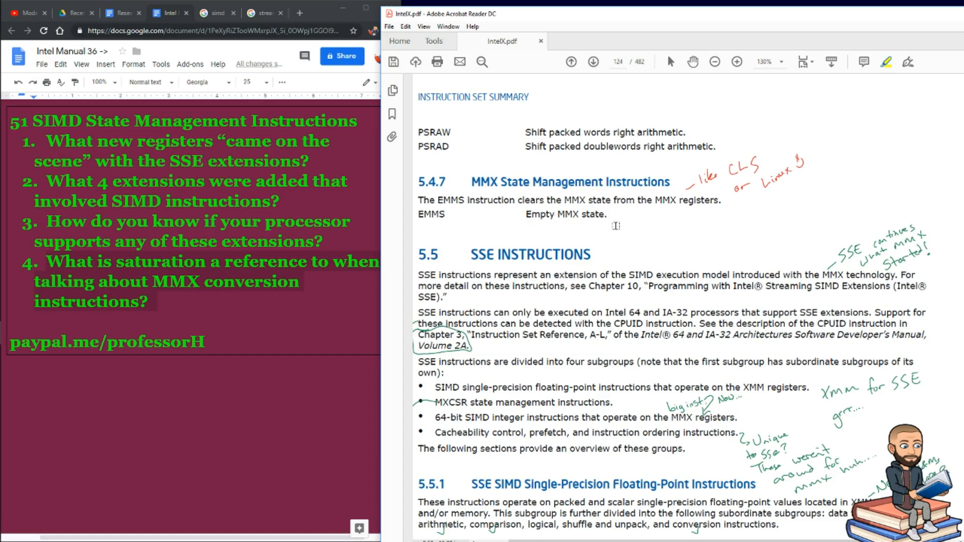
pyautogui.moveTo(796, 176)
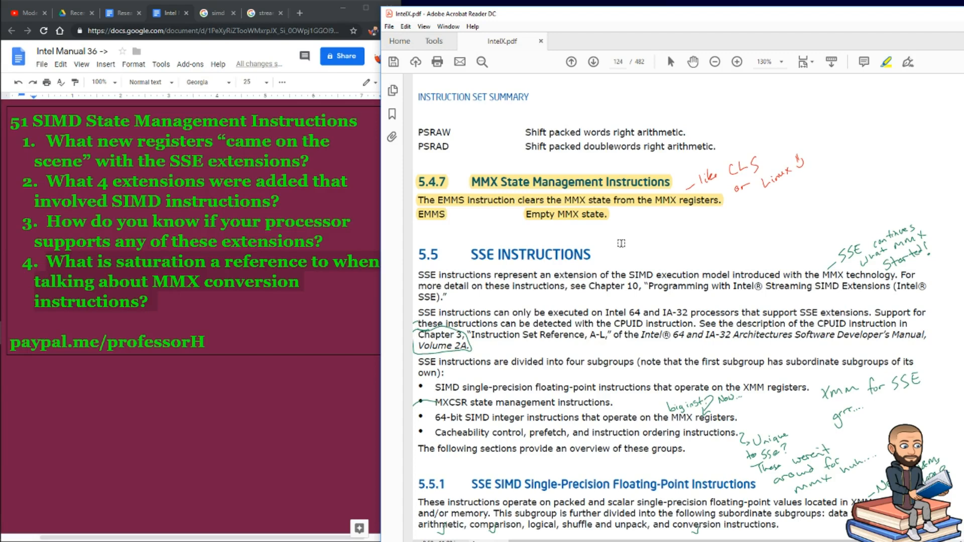
# - Add question 5: 'What are some examples of shift and rotate instructions, how do these work?'
pyautogui.write('What are some examples of shift and rotate instructions, how do these work?')
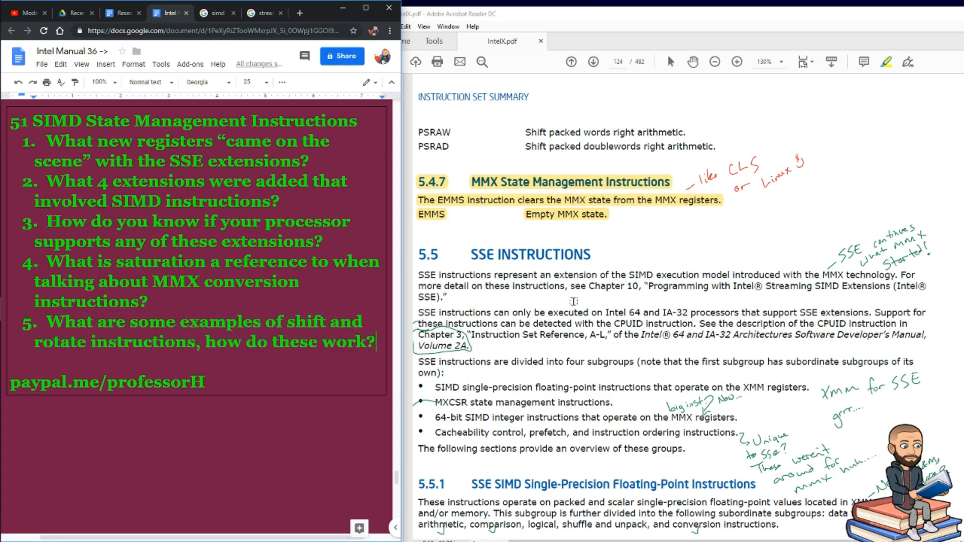
pyautogui.moveTo(544, 282)
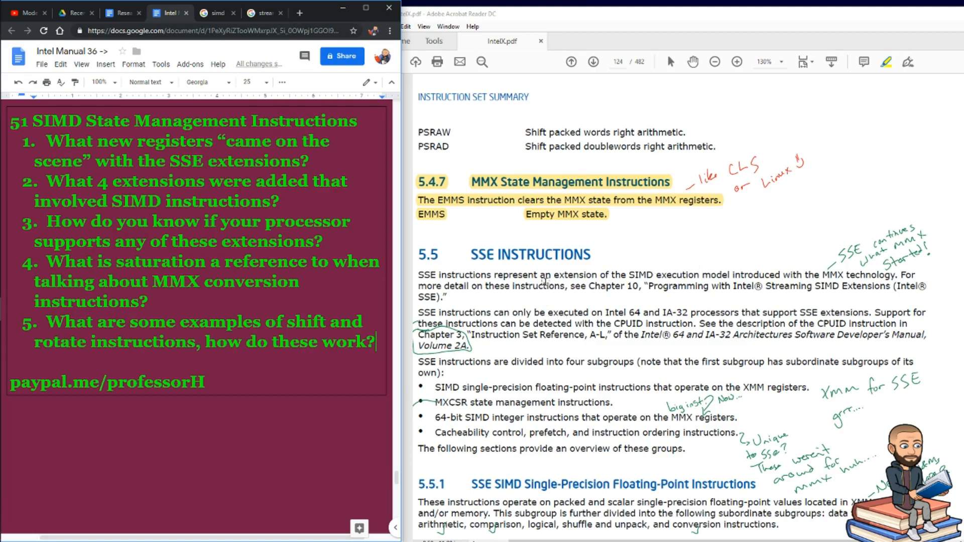
pyautogui.scroll(-3)
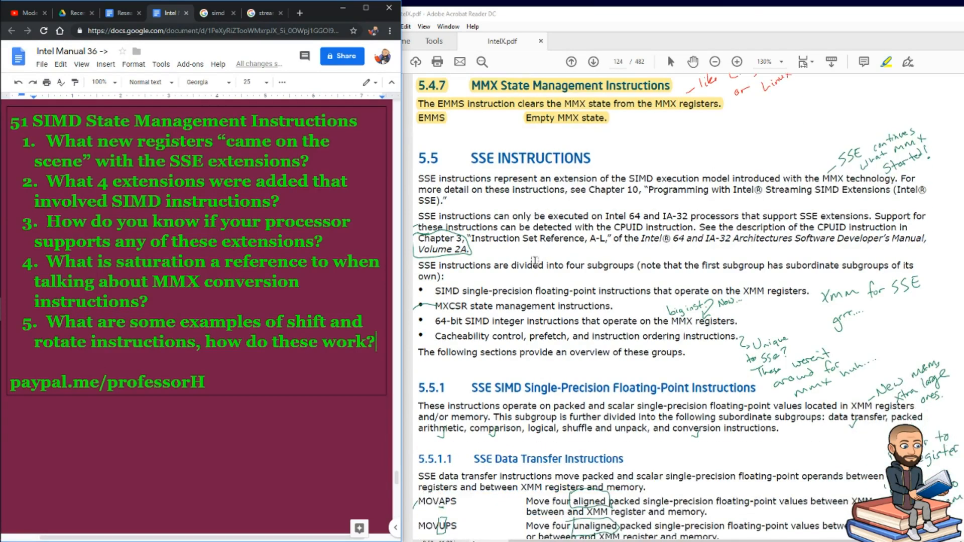
pyautogui.scroll(-3)
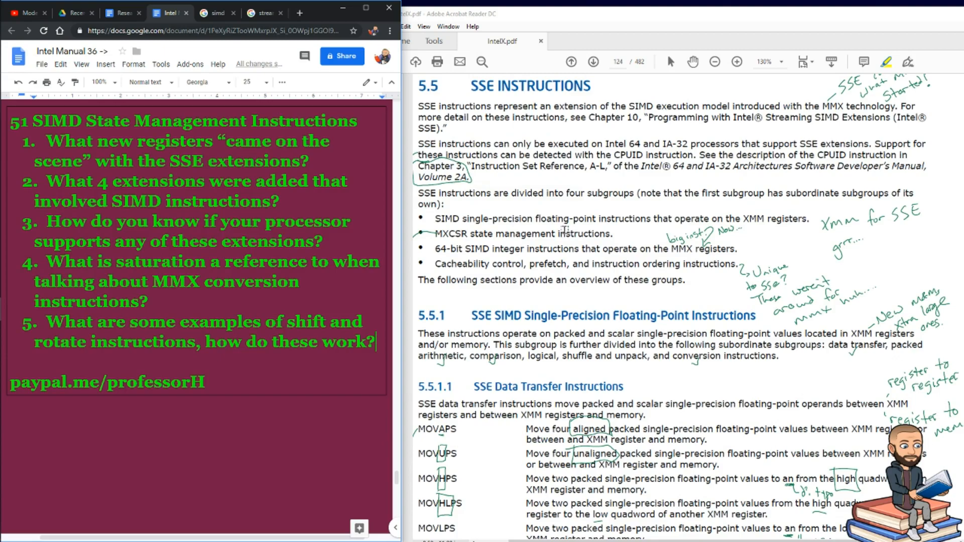